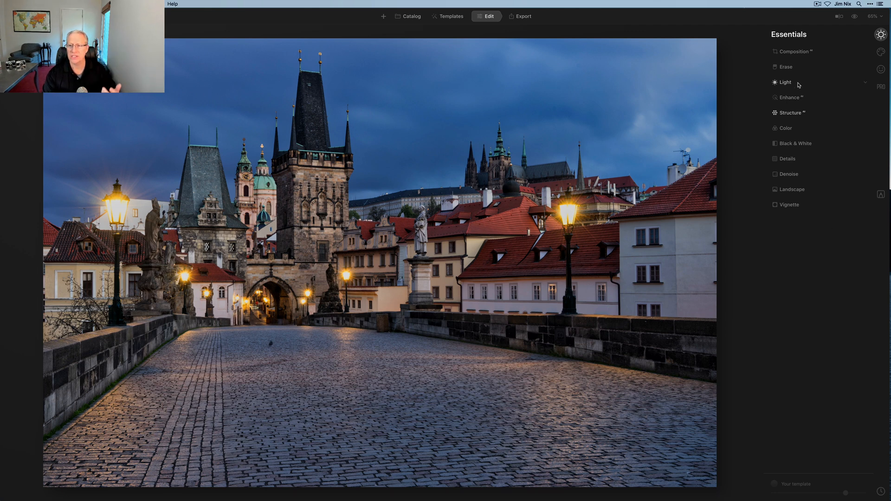
- Expand Atmosphere AI in the Creative tools and keep Fog as its mode
{"action": "left_click", "coordinate": [784, 82]}
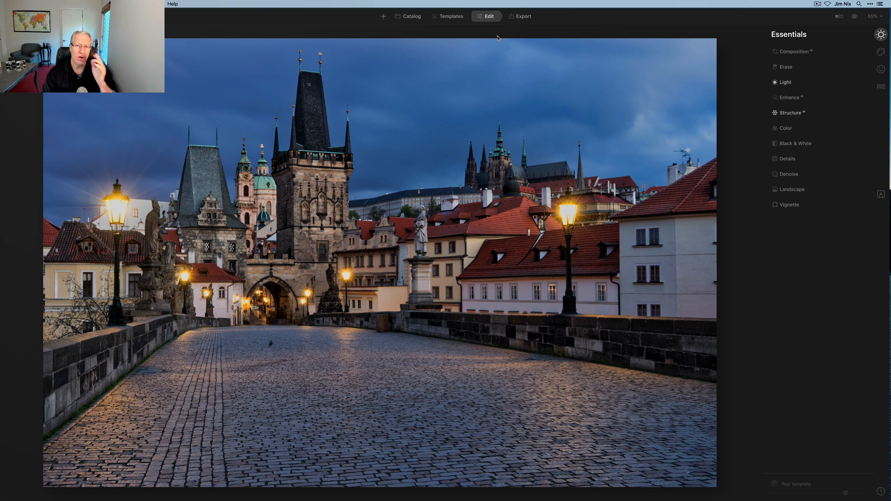
{"action": "mouse_move", "coordinate": [476, 24]}
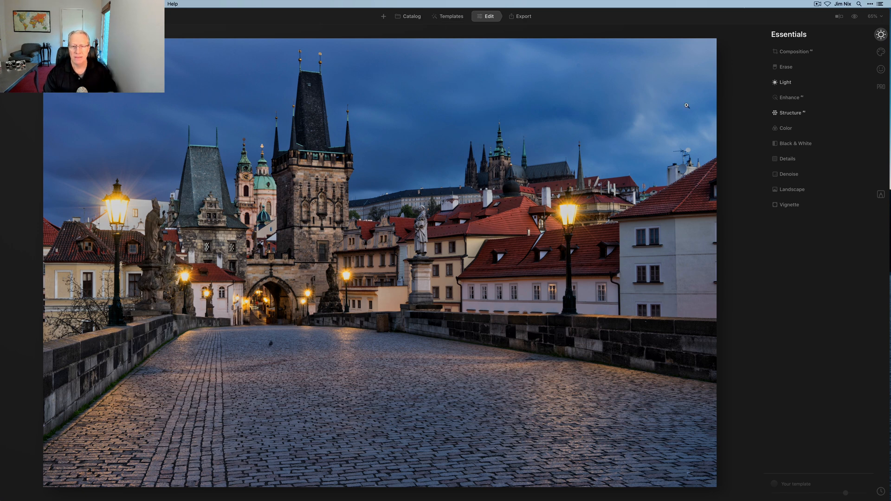
{"action": "mouse_move", "coordinate": [735, 226]}
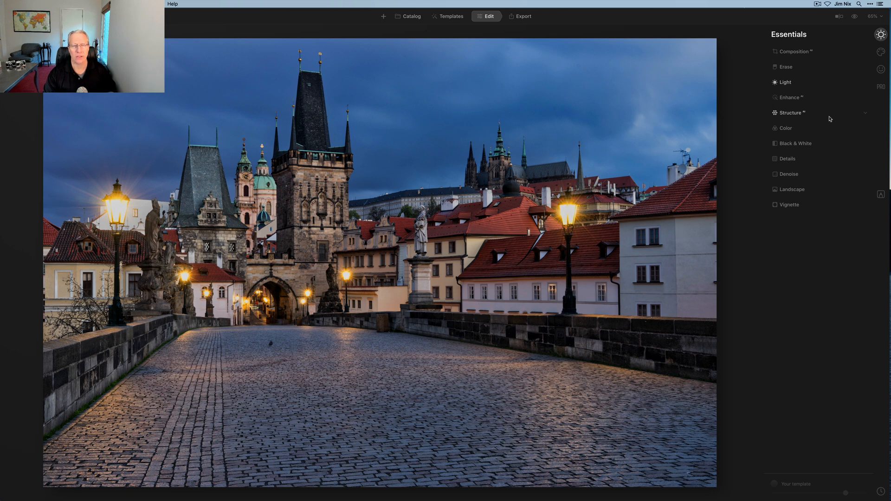
{"action": "mouse_move", "coordinate": [880, 52]}
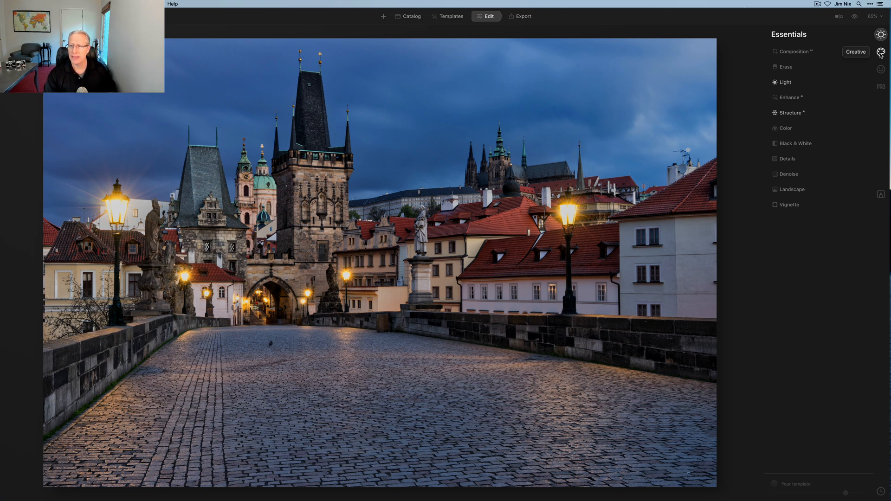
{"action": "left_click", "coordinate": [860, 52]}
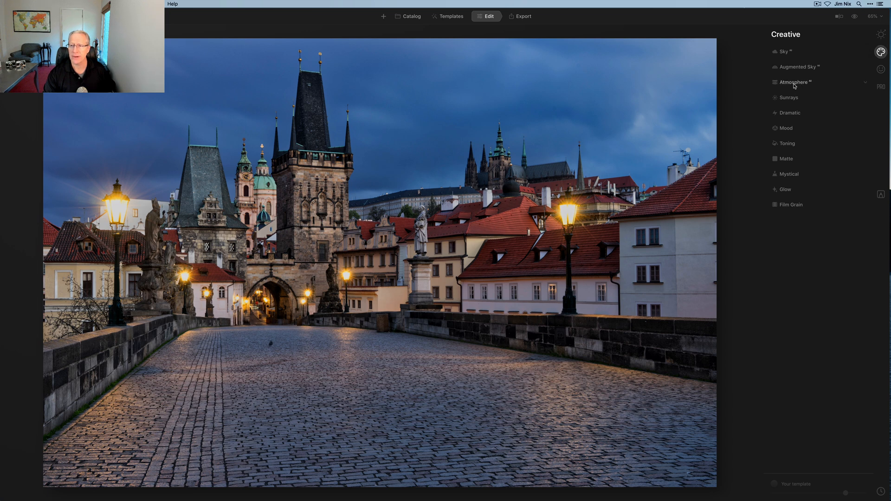
{"action": "left_click", "coordinate": [792, 82]}
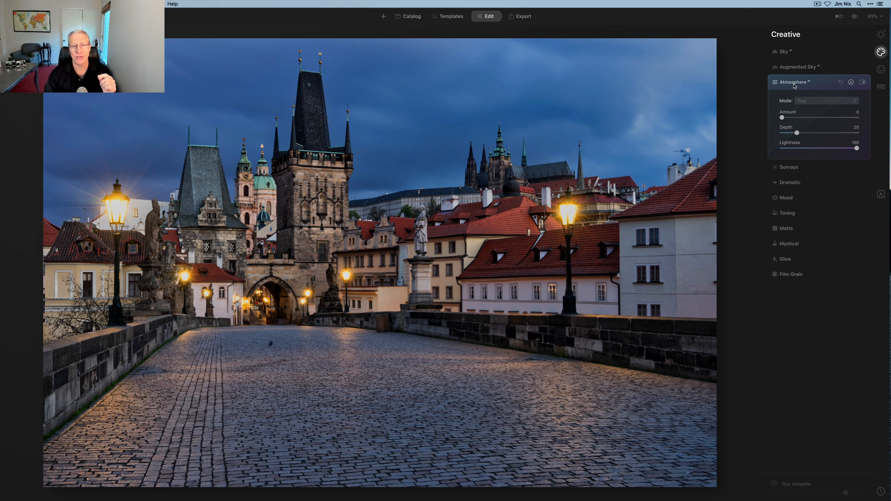
{"action": "left_click", "coordinate": [825, 100]}
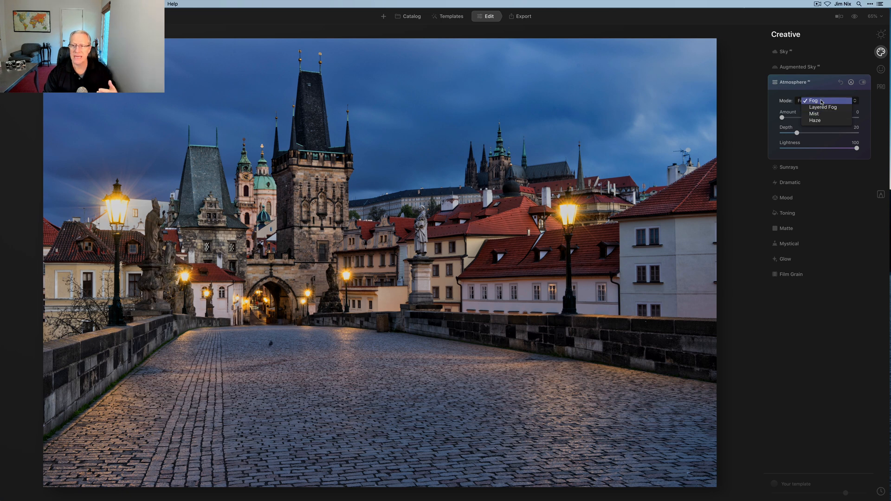
{"action": "left_click", "coordinate": [813, 100]}
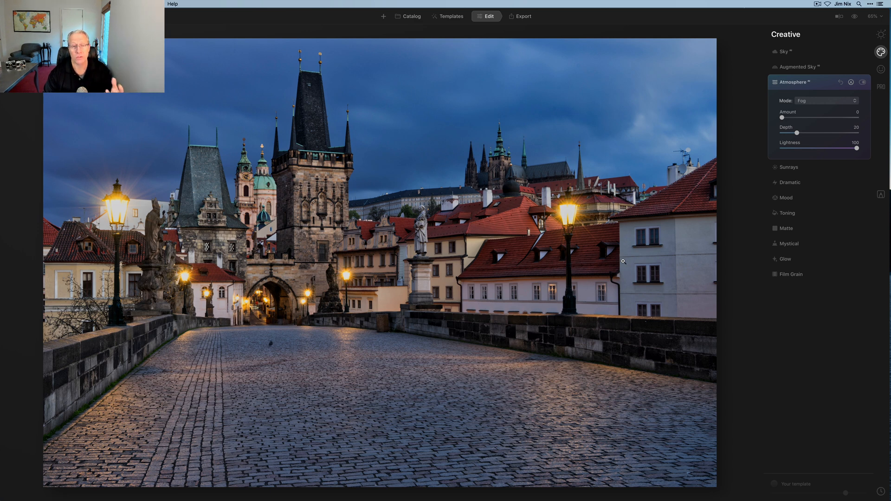
{"action": "mouse_move", "coordinate": [755, 179]}
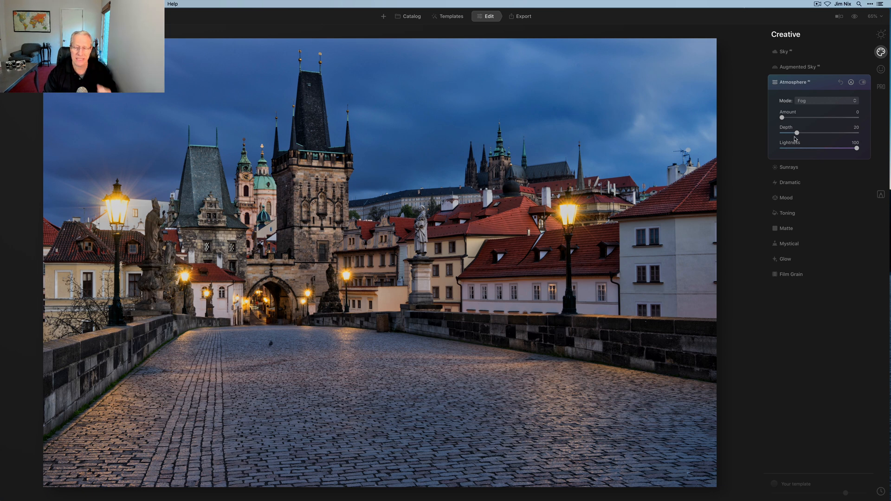
- Raise the fog Amount to about 61 over the bridge photo
{"action": "left_click_drag", "start_coordinate": [782, 118], "coordinate": [789, 118]}
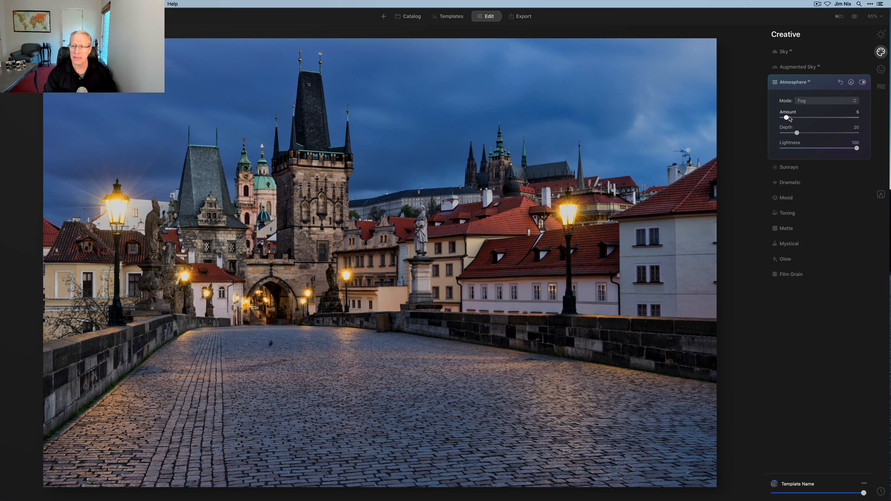
{"action": "left_click_drag", "start_coordinate": [788, 117], "coordinate": [809, 118]}
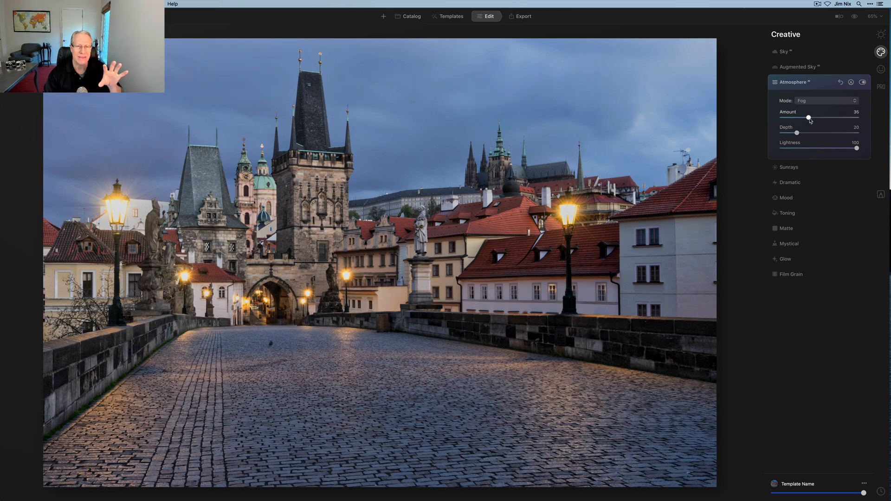
{"action": "left_click_drag", "start_coordinate": [808, 118], "coordinate": [827, 118]}
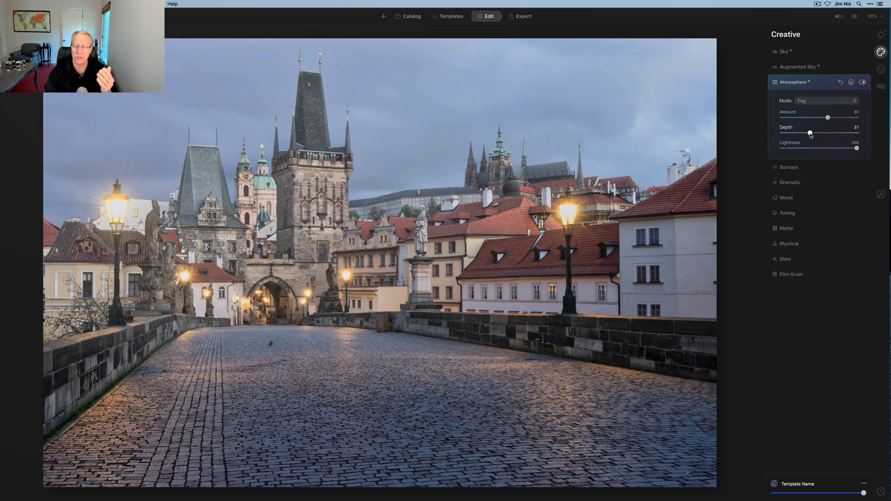
- Try deeper fog up to 56, then settle Depth at 34 and Amount at 45
{"action": "left_click_drag", "start_coordinate": [810, 133], "coordinate": [813, 132]}
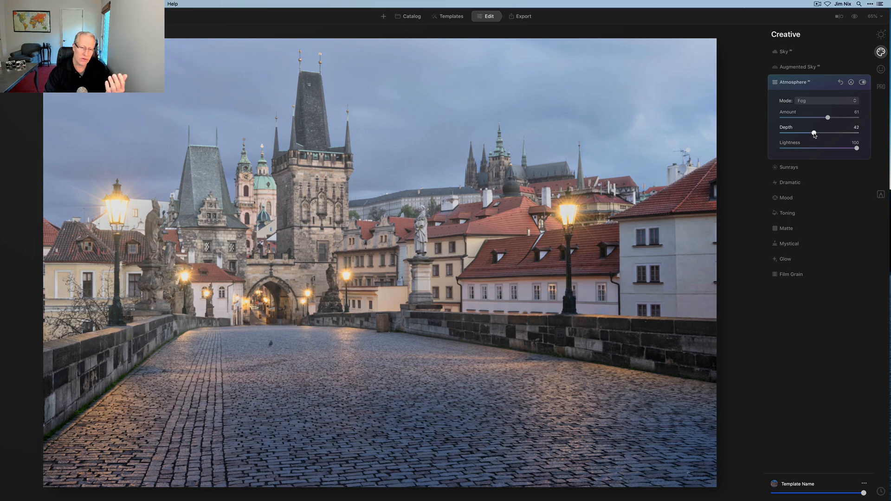
{"action": "left_click_drag", "start_coordinate": [813, 133], "coordinate": [816, 132]}
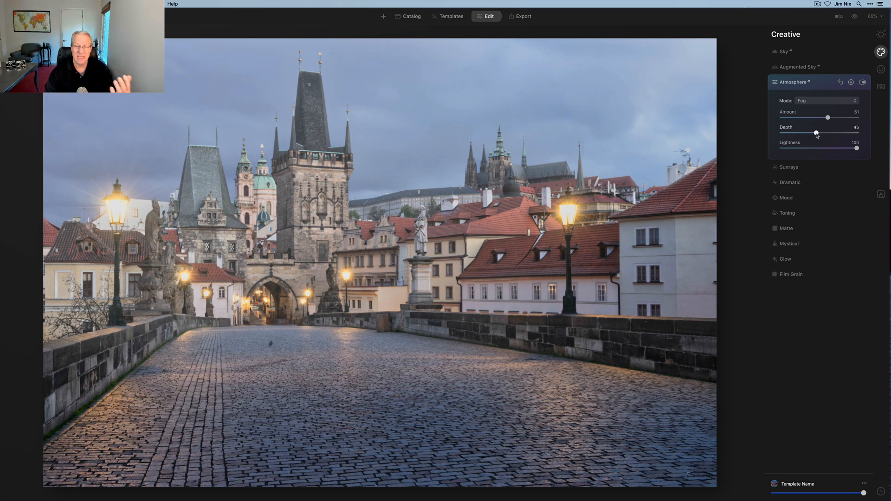
{"action": "left_click_drag", "start_coordinate": [817, 133], "coordinate": [819, 132]}
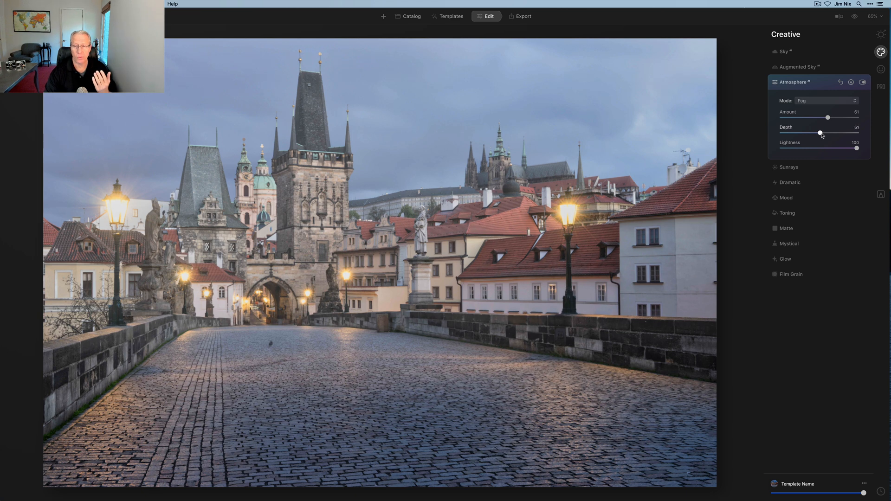
{"action": "left_click_drag", "start_coordinate": [819, 133], "coordinate": [824, 133]}
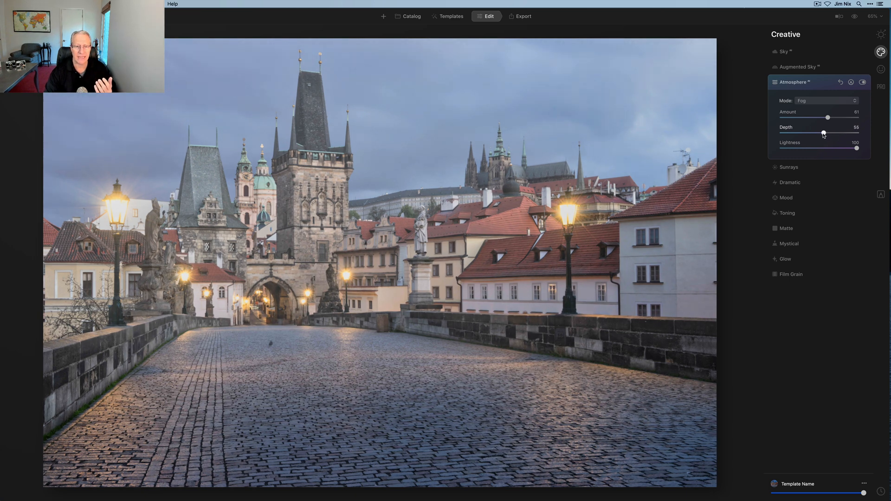
{"action": "left_click_drag", "start_coordinate": [824, 132], "coordinate": [807, 132]}
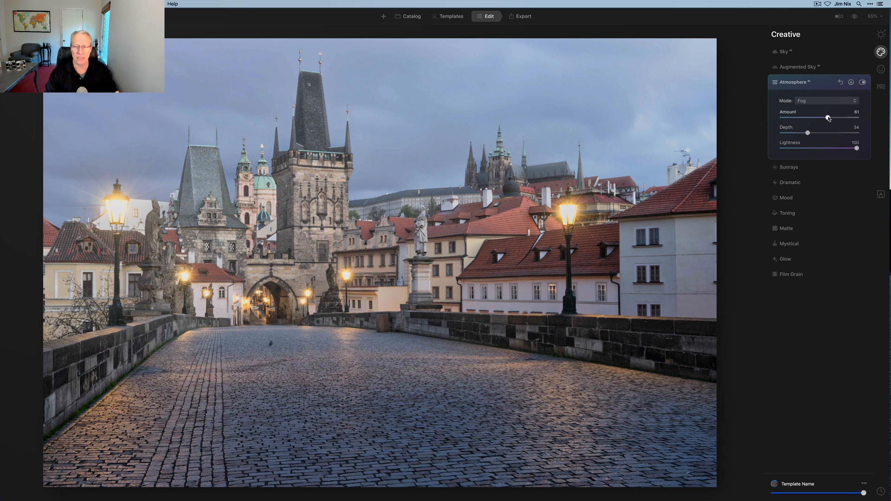
{"action": "left_click_drag", "start_coordinate": [827, 118], "coordinate": [816, 118]}
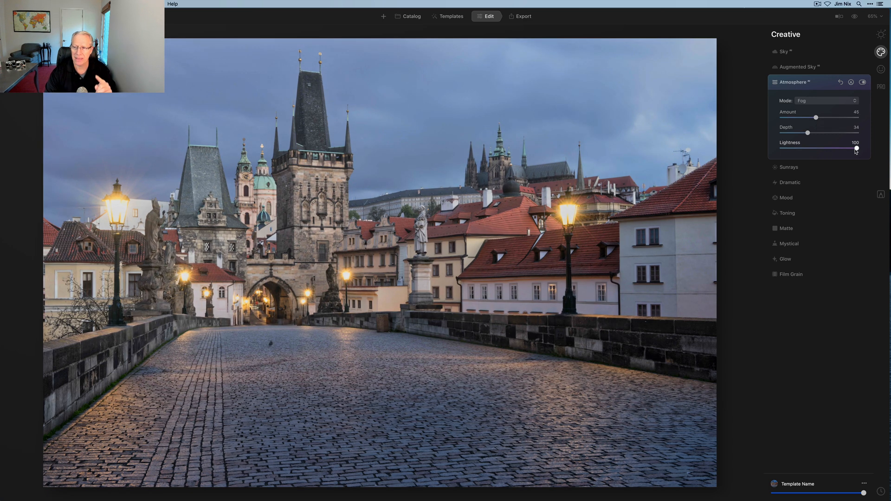
- Lower the fog Lightness to 79 and toggle the effect to compare with the original
{"action": "left_click_drag", "start_coordinate": [856, 148], "coordinate": [831, 148]}
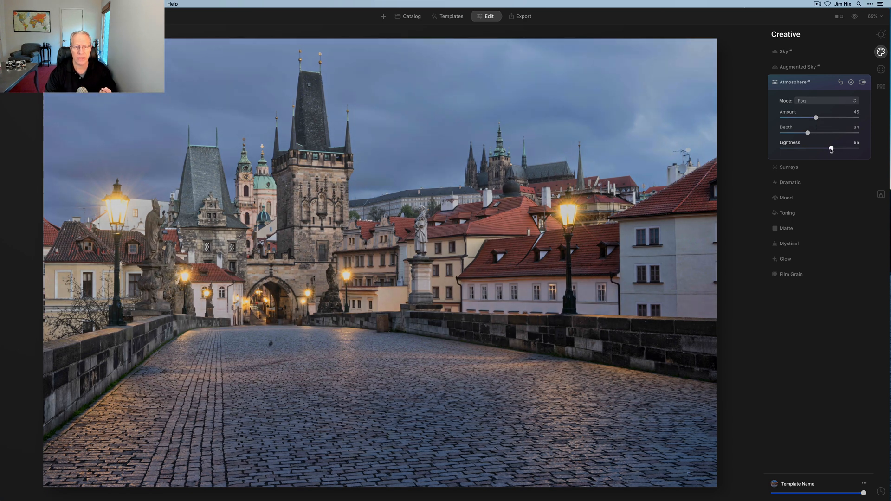
{"action": "left_click_drag", "start_coordinate": [830, 147], "coordinate": [824, 148]}
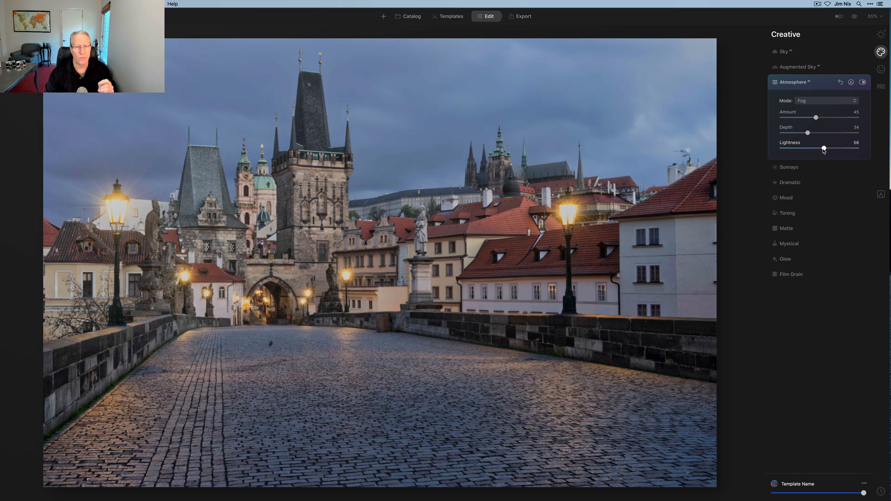
{"action": "left_click_drag", "start_coordinate": [824, 149], "coordinate": [837, 148]}
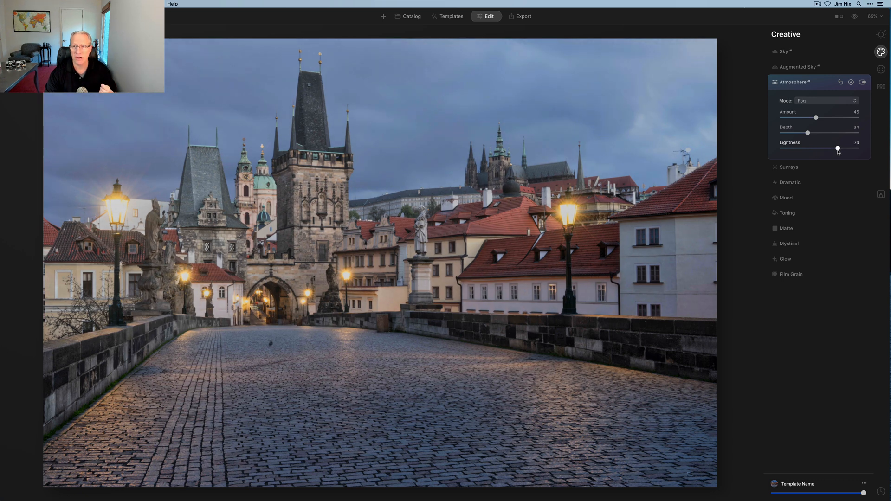
{"action": "left_click_drag", "start_coordinate": [837, 149], "coordinate": [841, 149]}
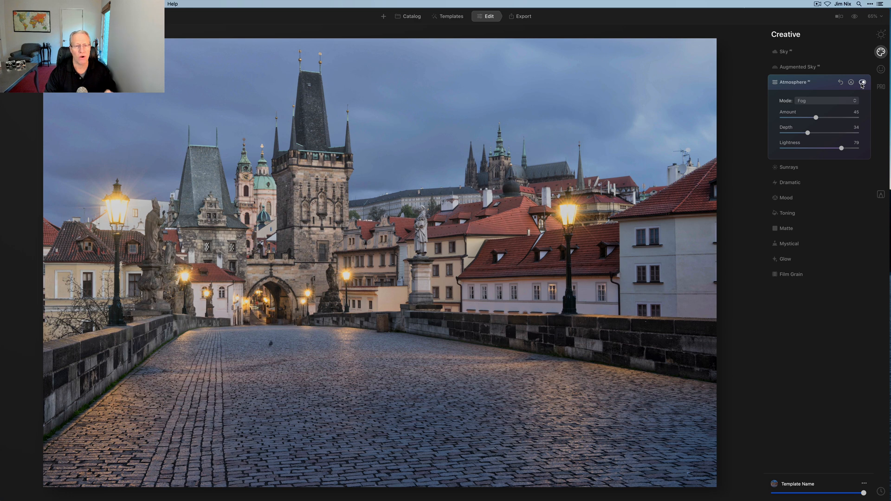
{"action": "left_click", "coordinate": [862, 83]}
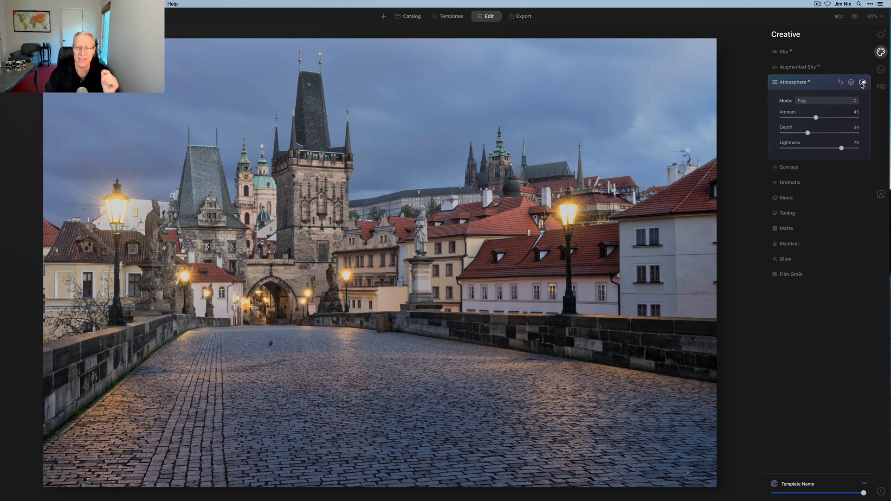
- Switch the mode to Layered Fog and push Amount to 70 and Depth to 64
{"action": "left_click", "coordinate": [827, 100]}
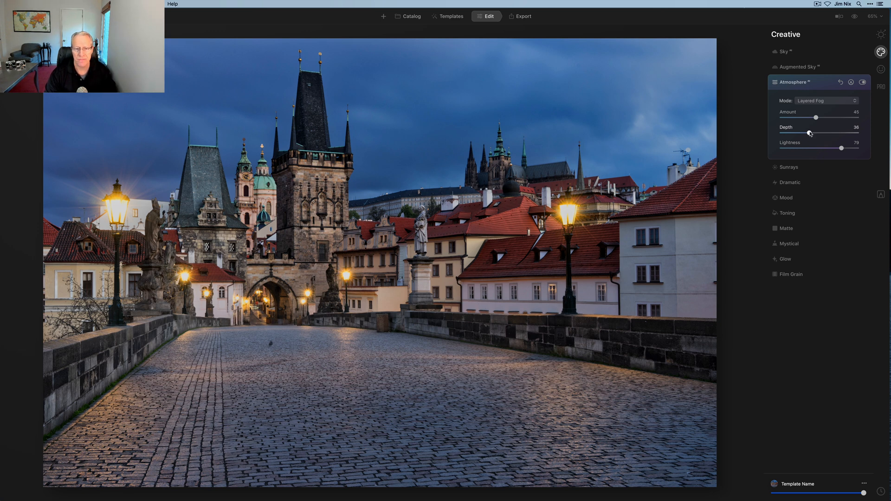
{"action": "left_click_drag", "start_coordinate": [808, 133], "coordinate": [823, 132]}
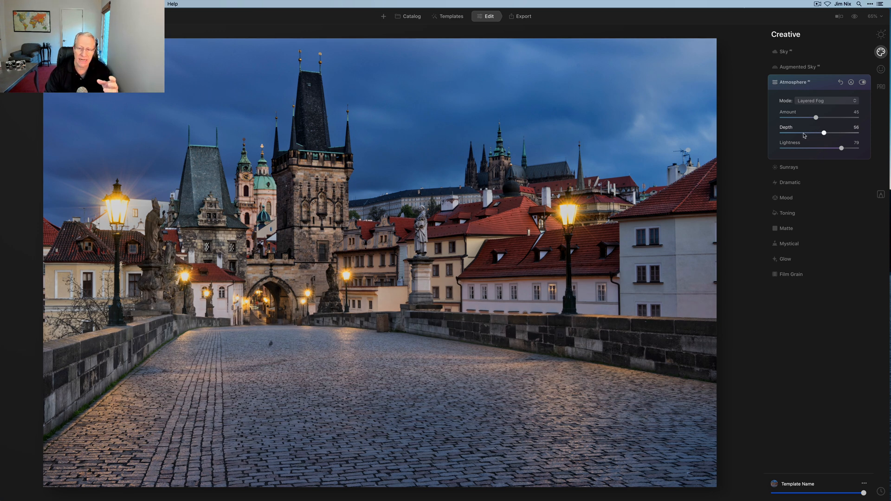
{"action": "left_click_drag", "start_coordinate": [816, 118], "coordinate": [833, 118]}
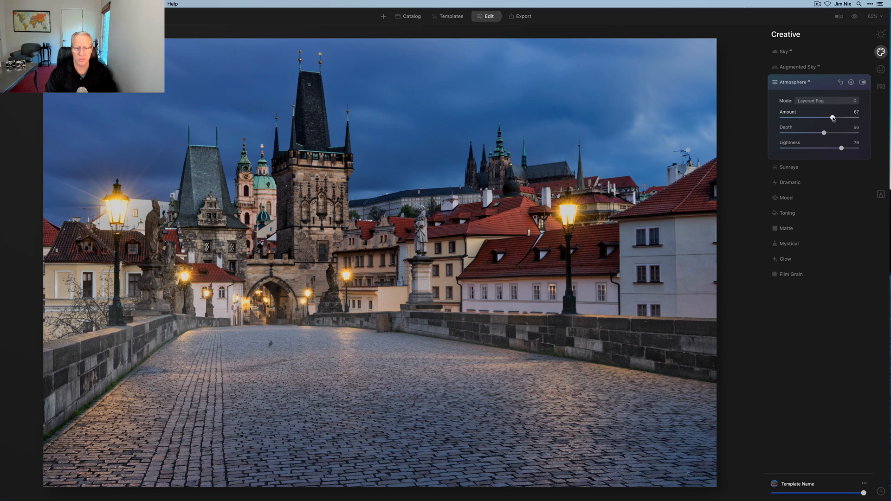
{"action": "left_click_drag", "start_coordinate": [827, 117], "coordinate": [834, 118]}
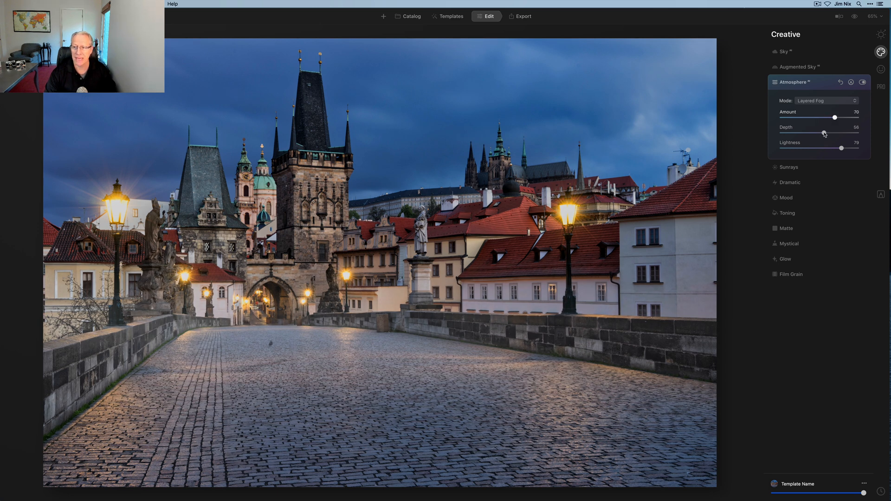
{"action": "left_click_drag", "start_coordinate": [824, 134], "coordinate": [834, 133]}
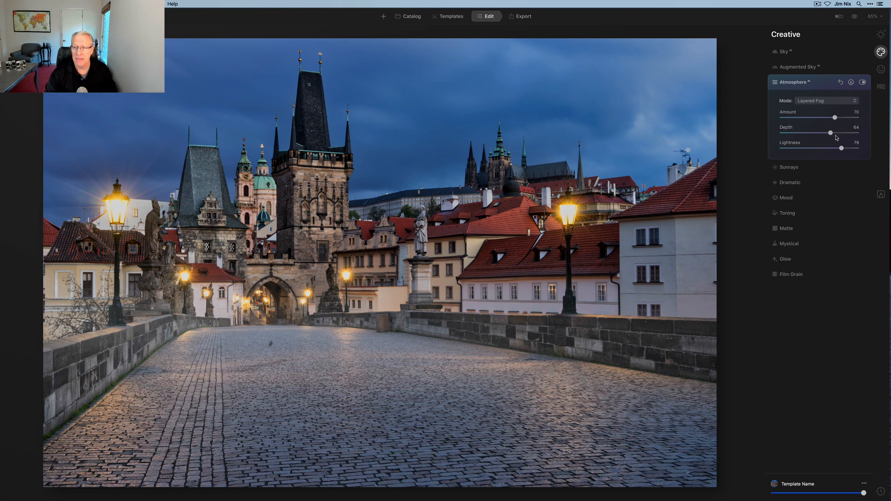
- Pull the layered fog back to Amount 52 and Depth 58, fine-tuning the depth
{"action": "left_click_drag", "start_coordinate": [834, 132], "coordinate": [825, 133]}
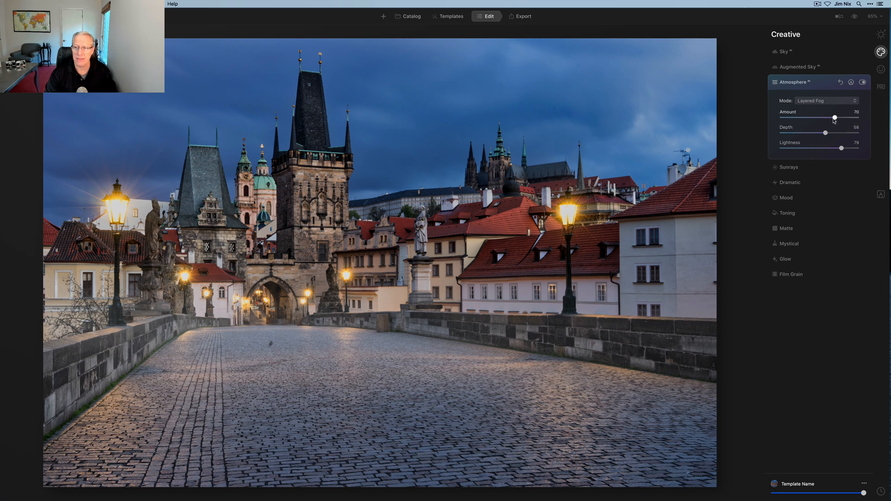
{"action": "left_click_drag", "start_coordinate": [834, 118], "coordinate": [820, 118]}
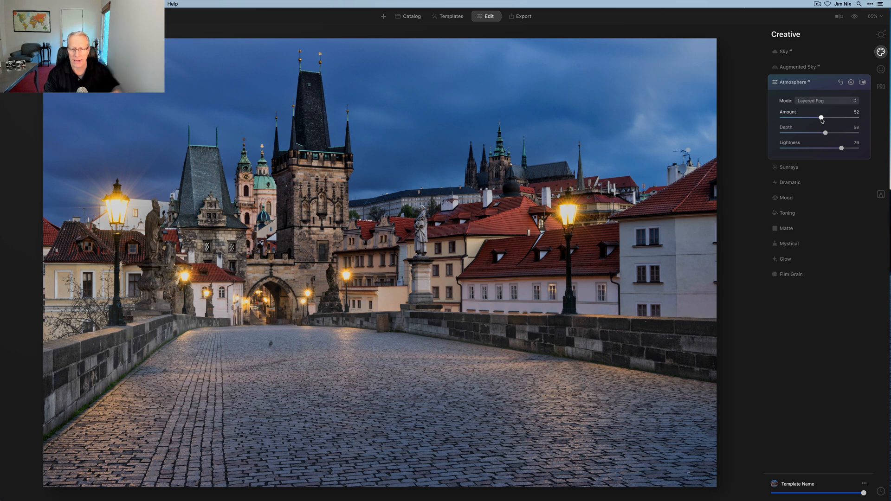
{"action": "mouse_move", "coordinate": [847, 90]}
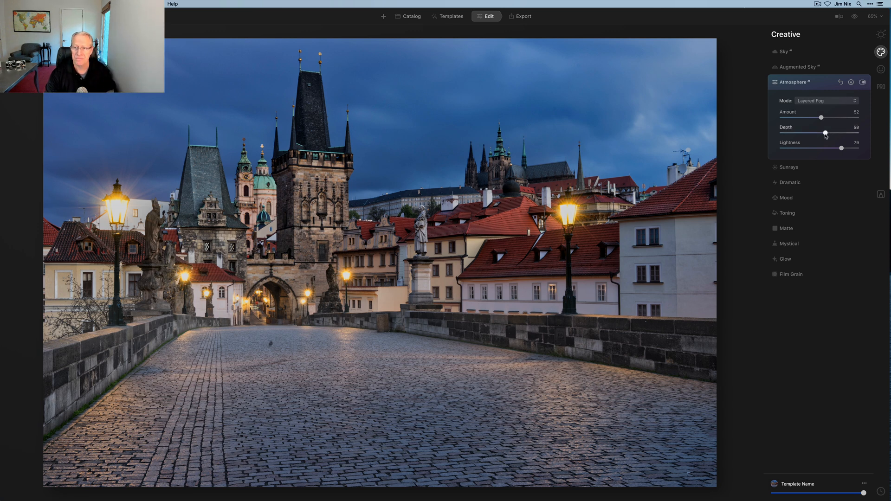
{"action": "left_click_drag", "start_coordinate": [824, 133], "coordinate": [829, 134]}
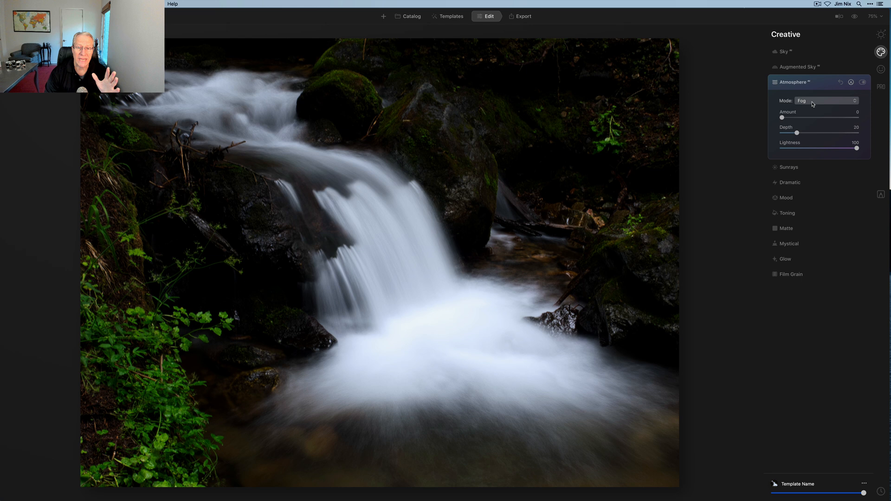
- Set the waterfall to Layered Fog with Amount 66 and Depth 69, toggling it to compare
{"action": "left_click", "coordinate": [826, 100]}
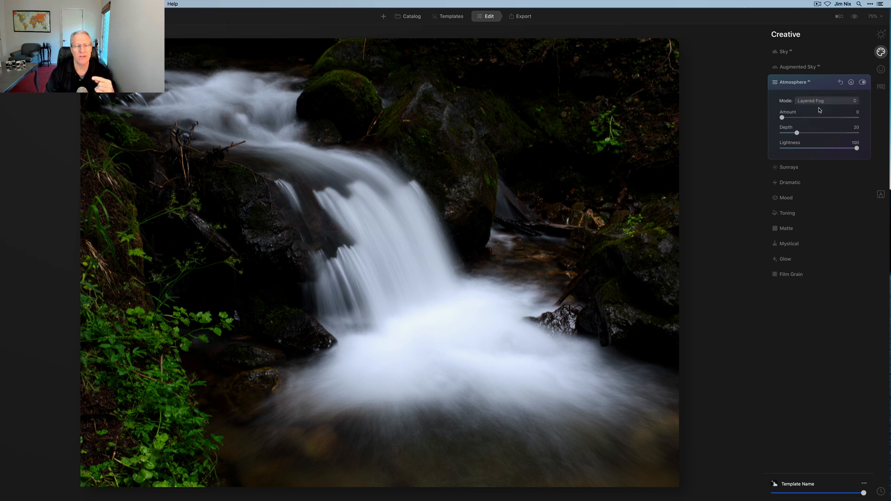
{"action": "mouse_move", "coordinate": [756, 158]}
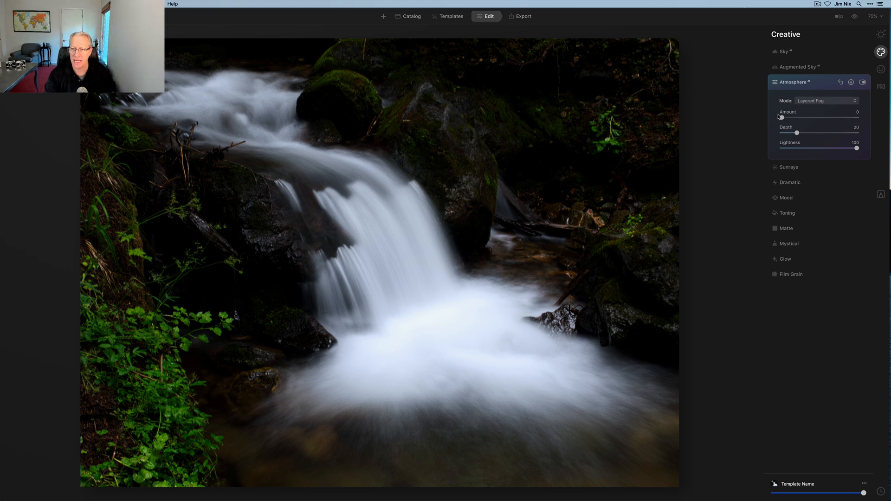
{"action": "left_click_drag", "start_coordinate": [780, 117], "coordinate": [821, 117]}
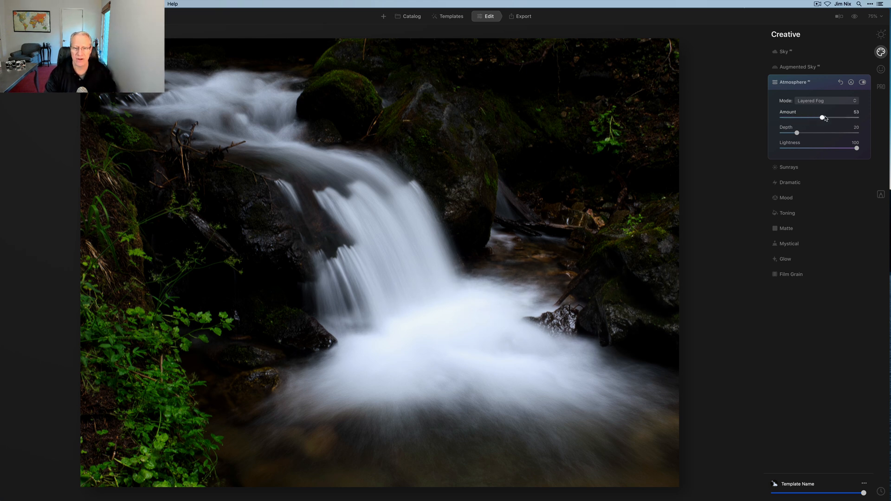
{"action": "left_click_drag", "start_coordinate": [821, 117], "coordinate": [831, 117]}
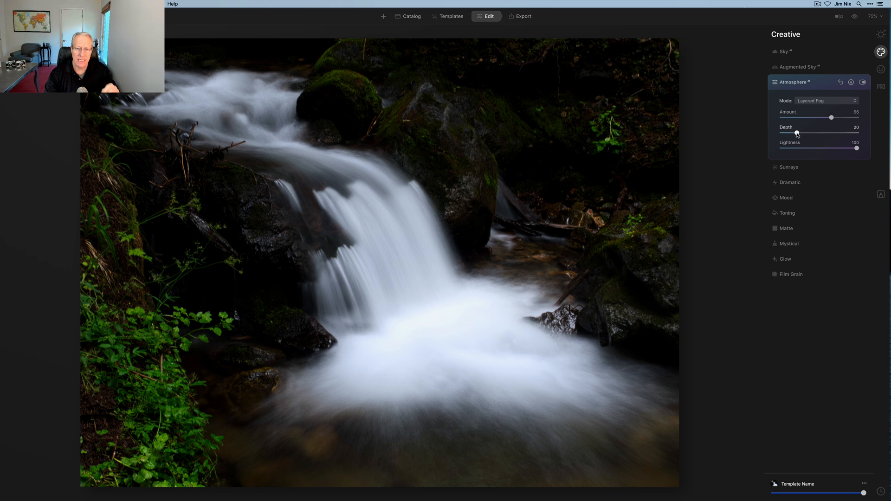
{"action": "left_click_drag", "start_coordinate": [790, 132], "coordinate": [819, 132]}
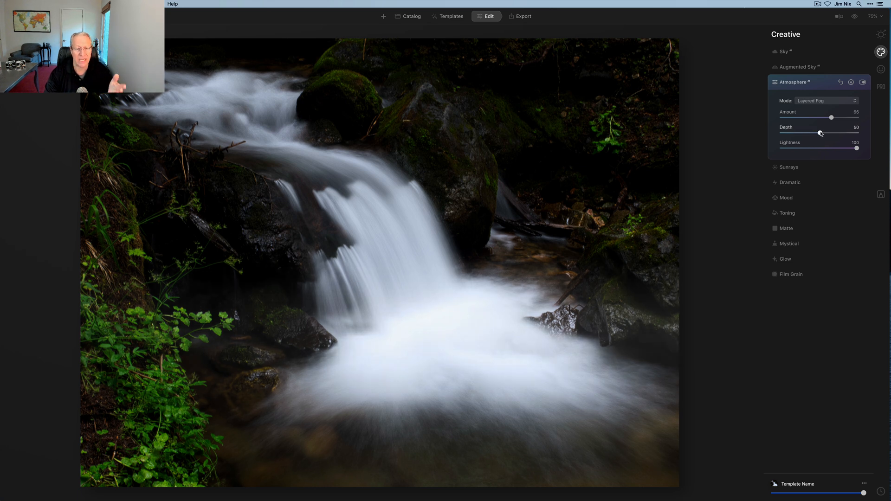
{"action": "left_click_drag", "start_coordinate": [819, 132], "coordinate": [833, 133]}
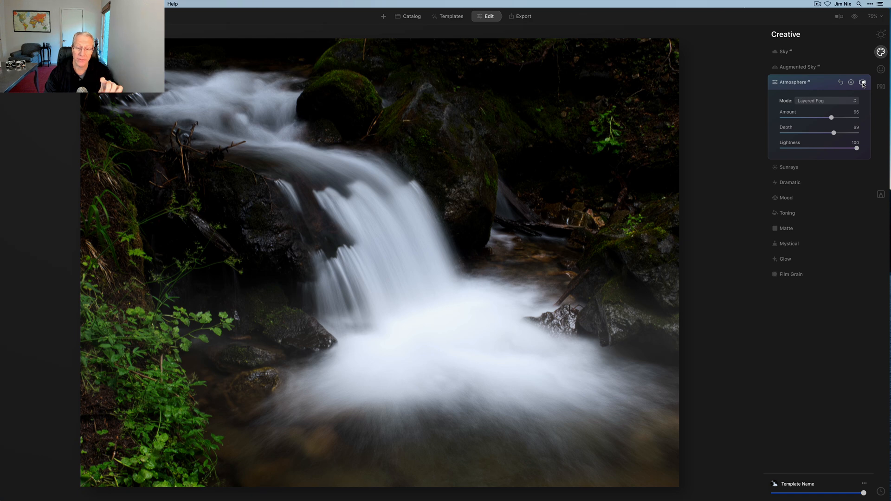
{"action": "left_click", "coordinate": [862, 83]}
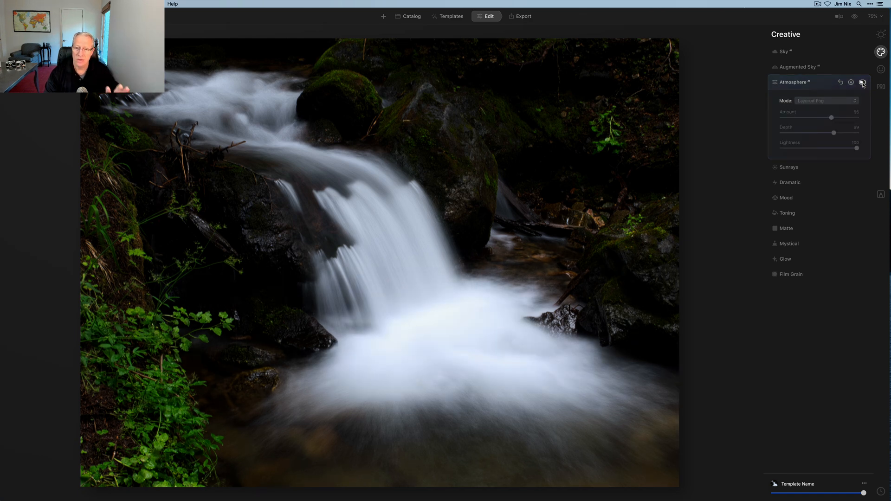
{"action": "left_click", "coordinate": [862, 82]}
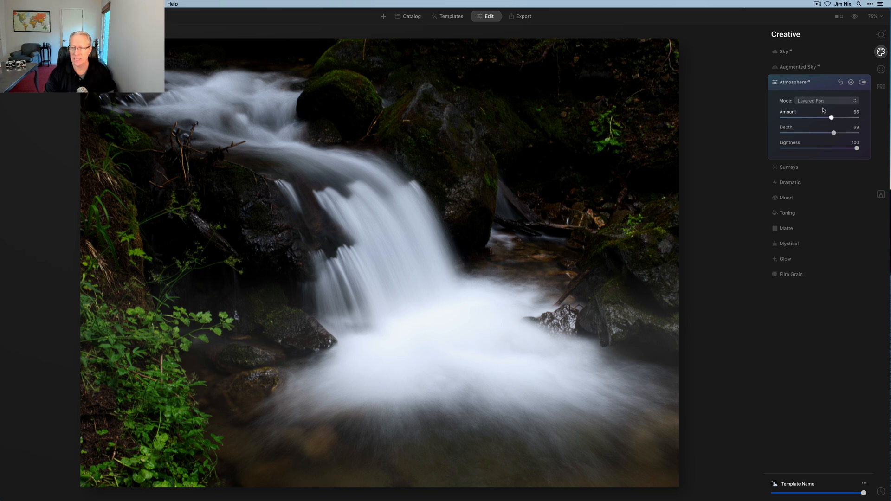
- Reset the atmosphere, choose Mist and raise Amount to 43 and Depth to 33
{"action": "left_click", "coordinate": [827, 100]}
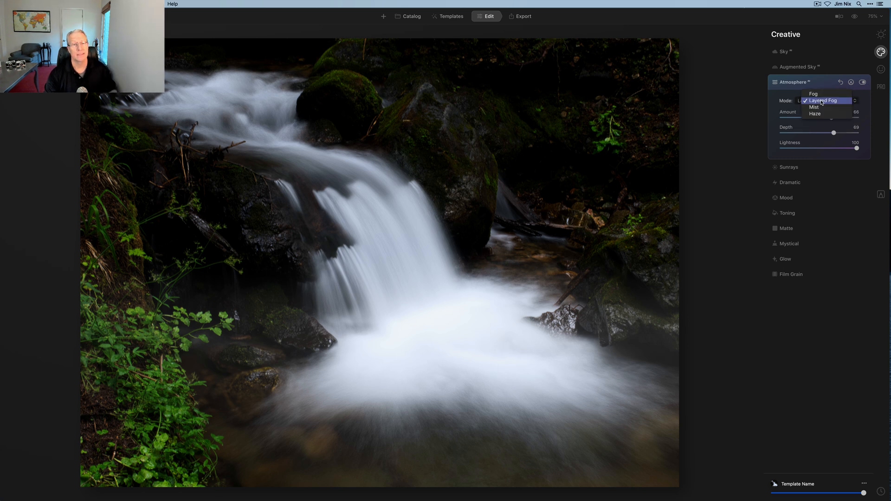
{"action": "left_click", "coordinate": [813, 94]}
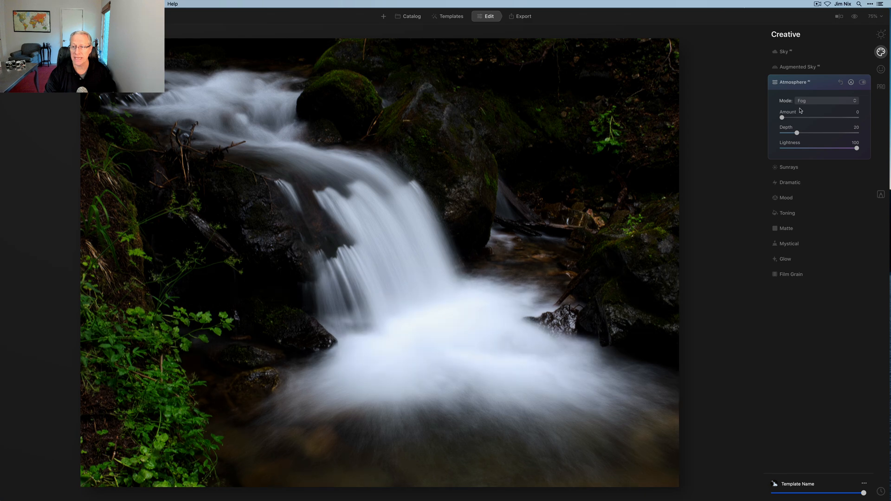
{"action": "left_click", "coordinate": [825, 100]}
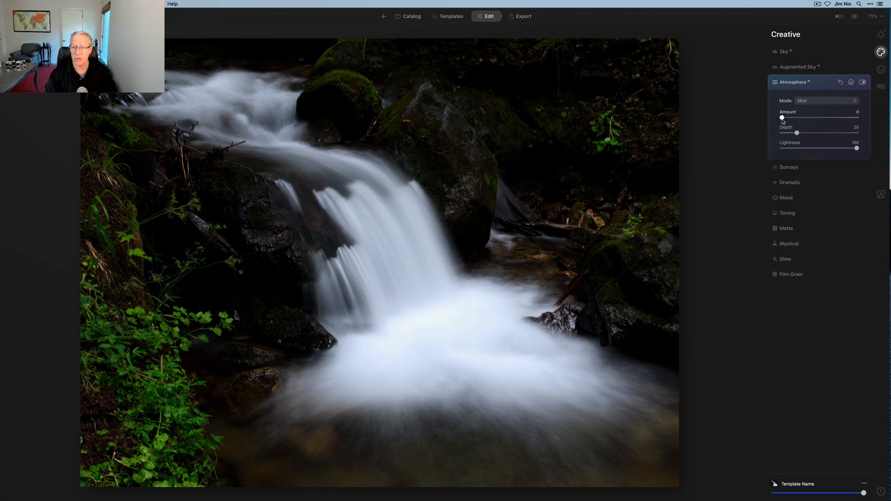
{"action": "left_click_drag", "start_coordinate": [782, 118], "coordinate": [811, 118]}
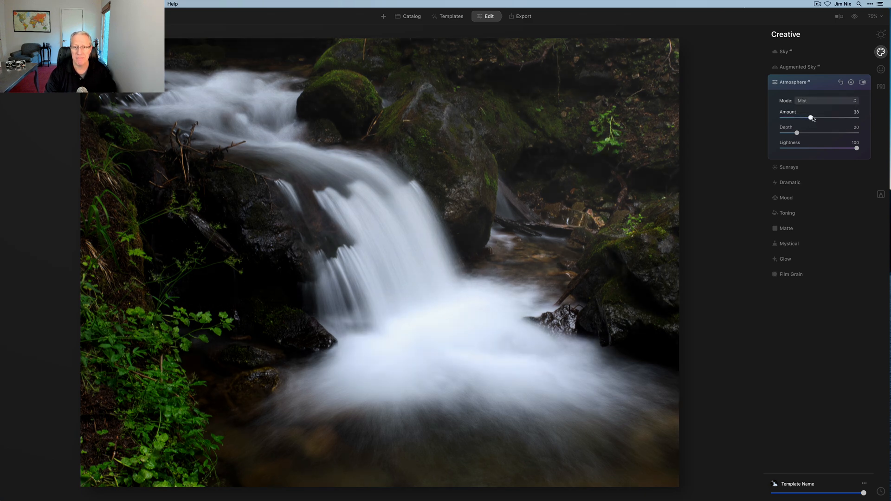
{"action": "left_click_drag", "start_coordinate": [811, 118], "coordinate": [814, 118]}
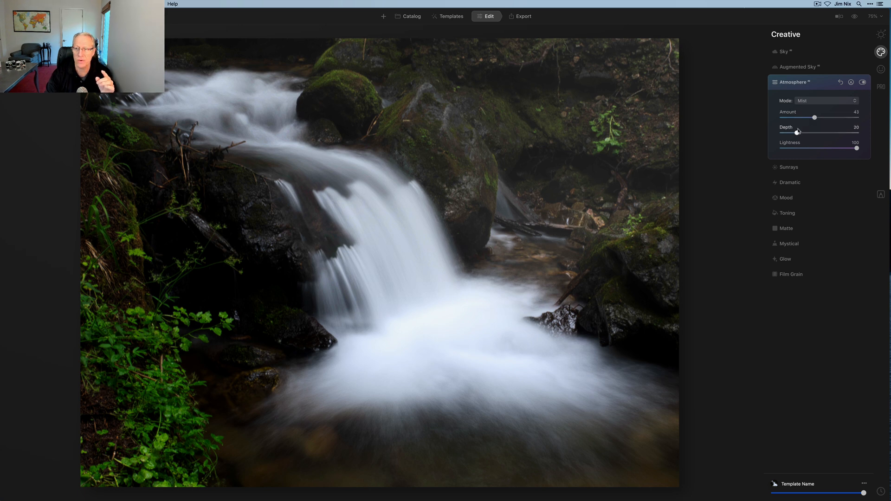
{"action": "left_click_drag", "start_coordinate": [799, 132], "coordinate": [807, 133]}
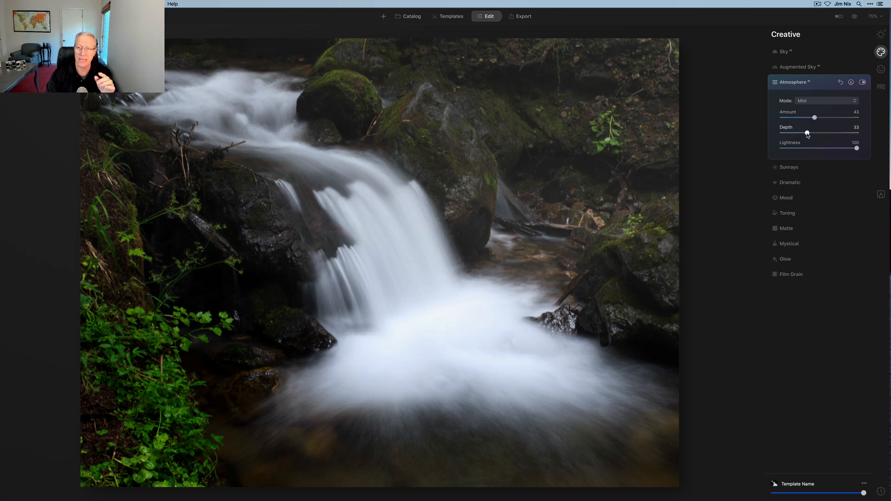
- Settle the mist at Amount 47, Depth 34 and a dark Lightness of 26
{"action": "left_click_drag", "start_coordinate": [814, 117], "coordinate": [827, 117]}
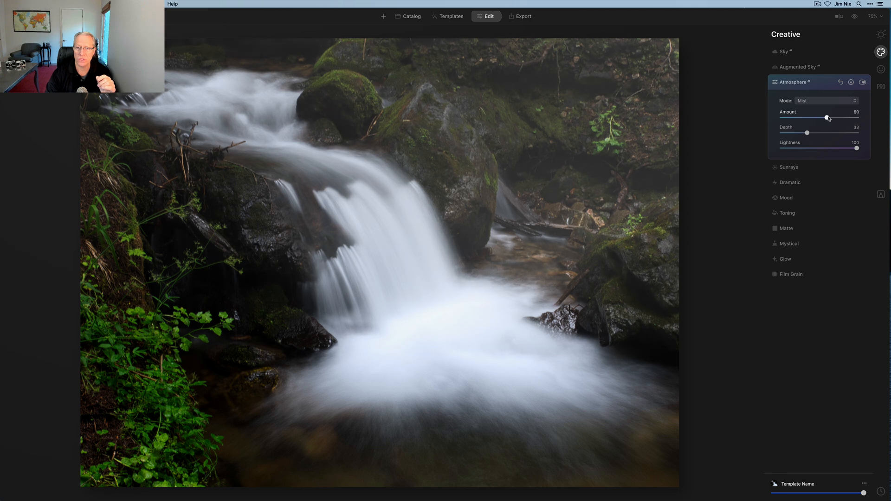
{"action": "left_click_drag", "start_coordinate": [825, 117], "coordinate": [811, 117]}
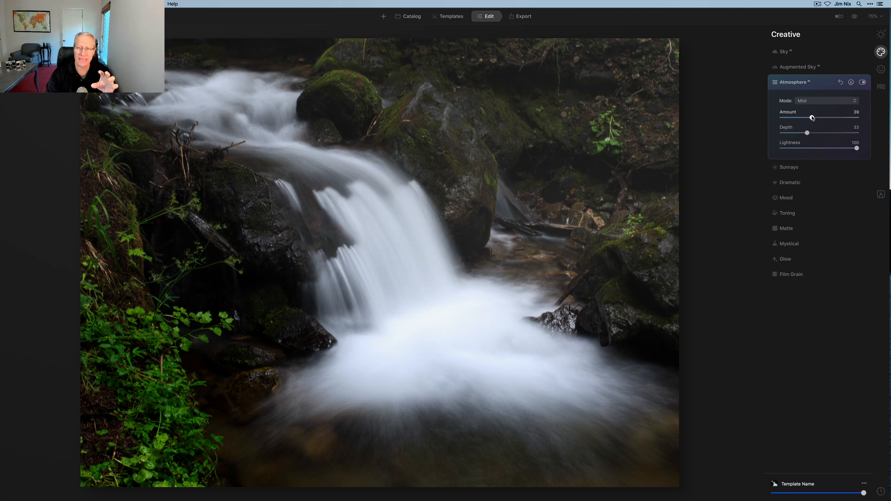
{"action": "left_click_drag", "start_coordinate": [805, 132], "coordinate": [802, 132]}
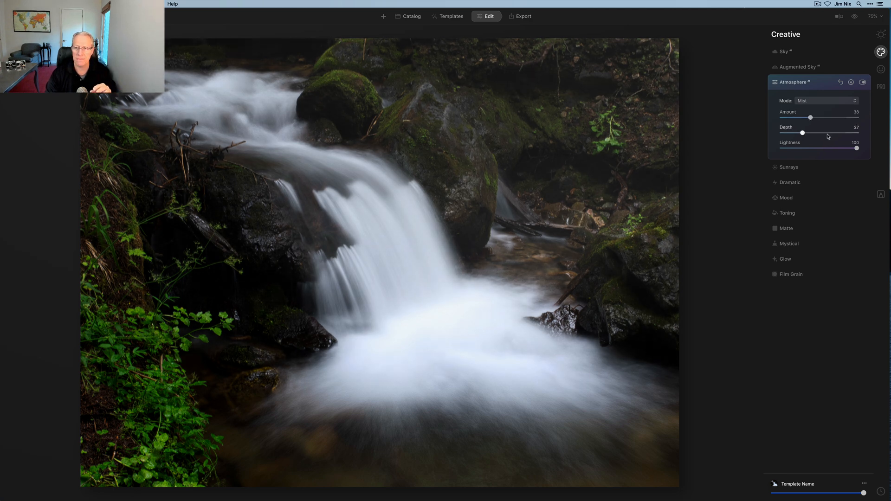
{"action": "left_click_drag", "start_coordinate": [856, 148], "coordinate": [801, 149]}
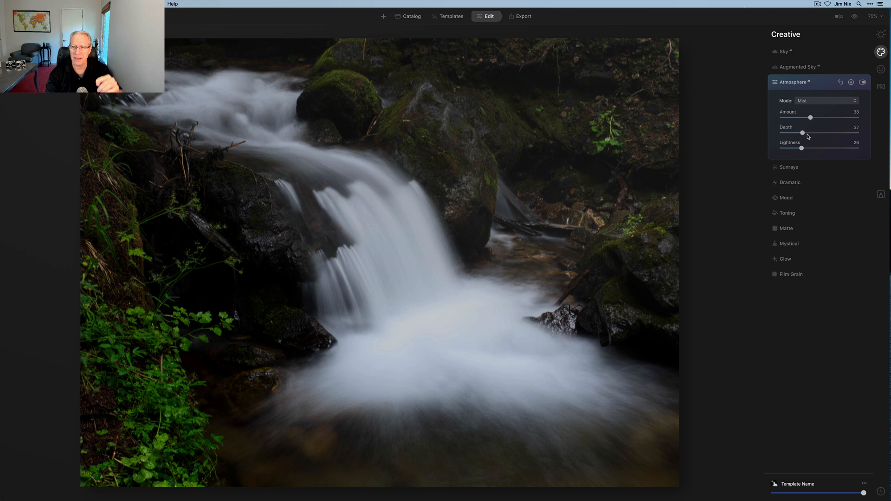
{"action": "left_click_drag", "start_coordinate": [810, 117], "coordinate": [817, 117]}
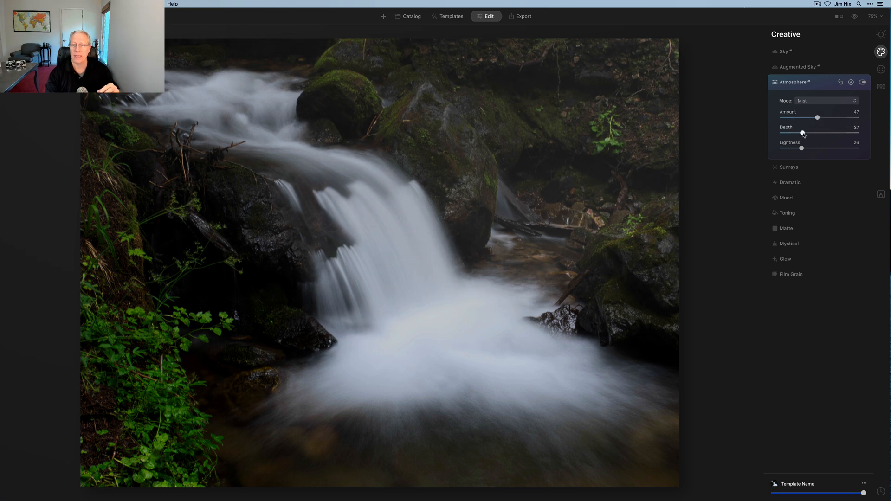
{"action": "left_click_drag", "start_coordinate": [802, 133], "coordinate": [809, 132]}
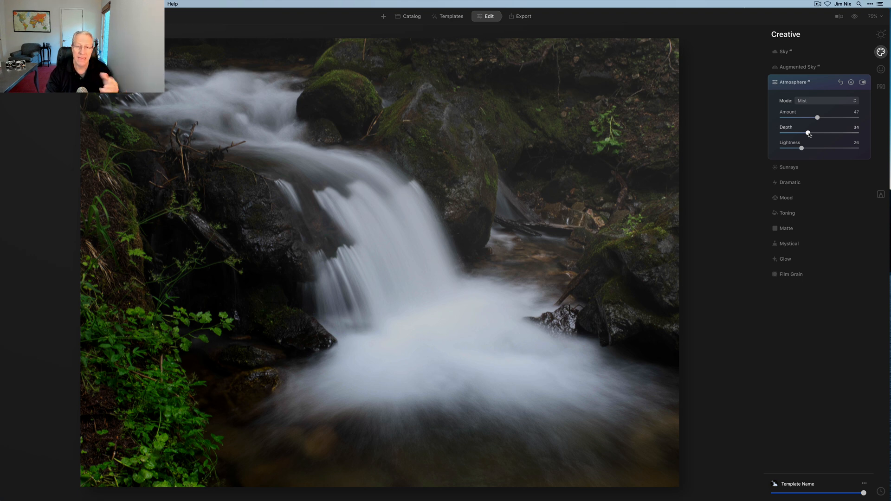
- Reset the atmosphere, choose Haze and raise its Amount to about 53
{"action": "left_click", "coordinate": [825, 101]}
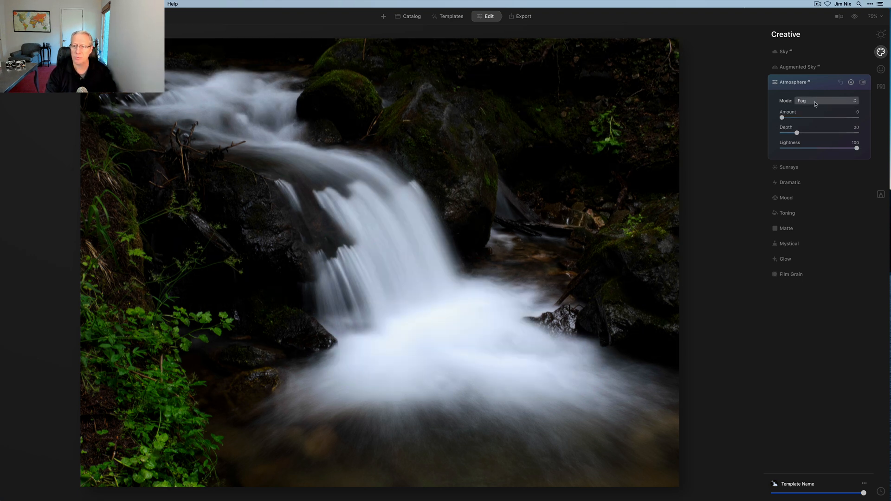
{"action": "left_click", "coordinate": [826, 100]}
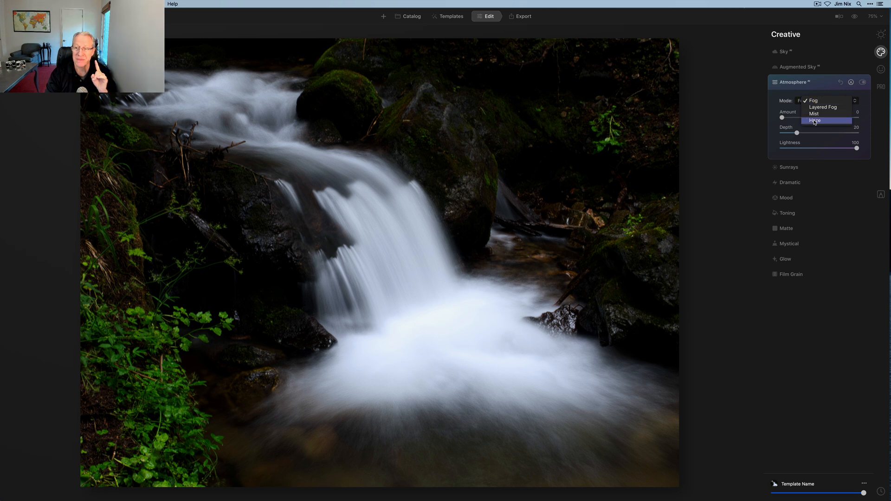
{"action": "left_click", "coordinate": [814, 121]}
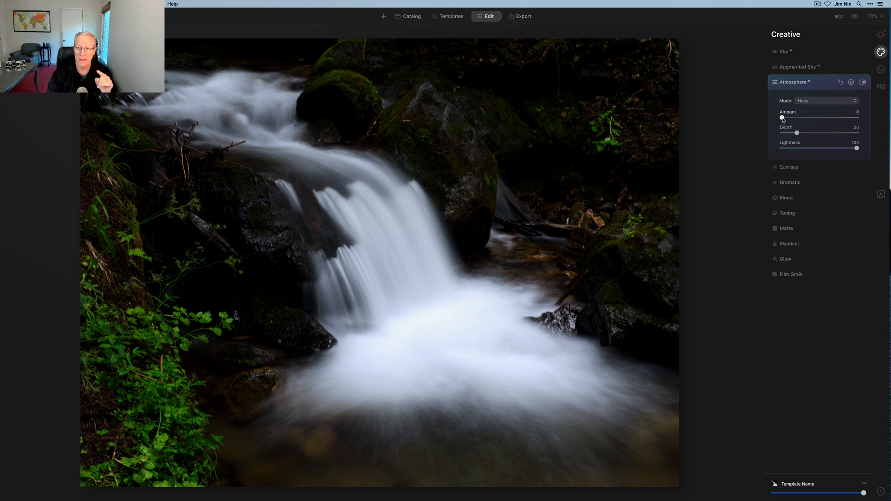
{"action": "left_click_drag", "start_coordinate": [780, 117], "coordinate": [819, 117]}
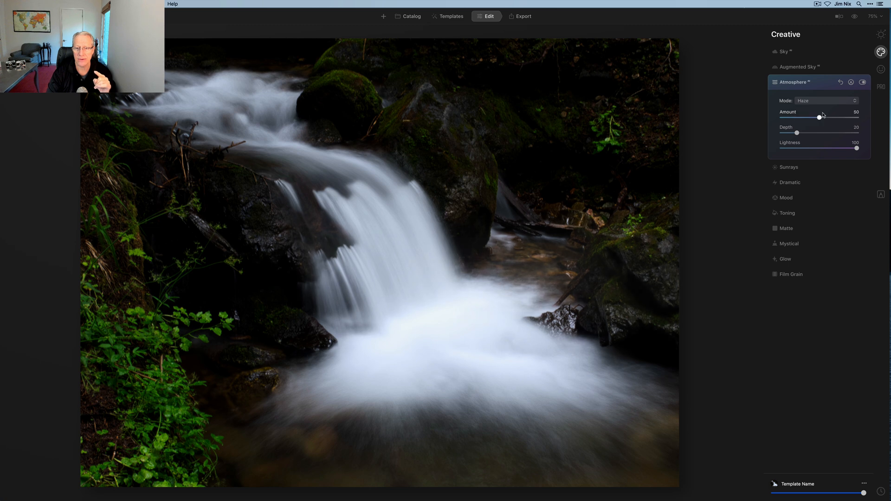
{"action": "left_click_drag", "start_coordinate": [797, 132], "coordinate": [809, 133]}
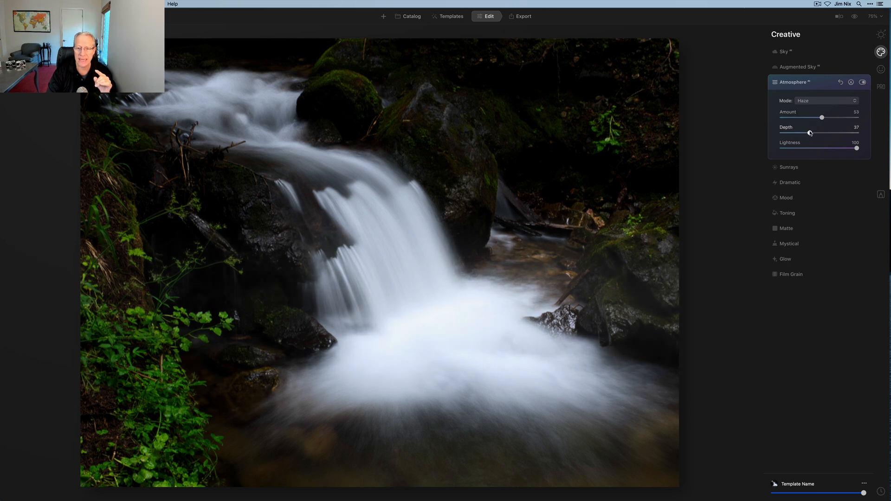
- Set the haze Depth near 55 and Lightness near 75, then hide it to compare
{"action": "left_click_drag", "start_coordinate": [811, 133], "coordinate": [821, 132]}
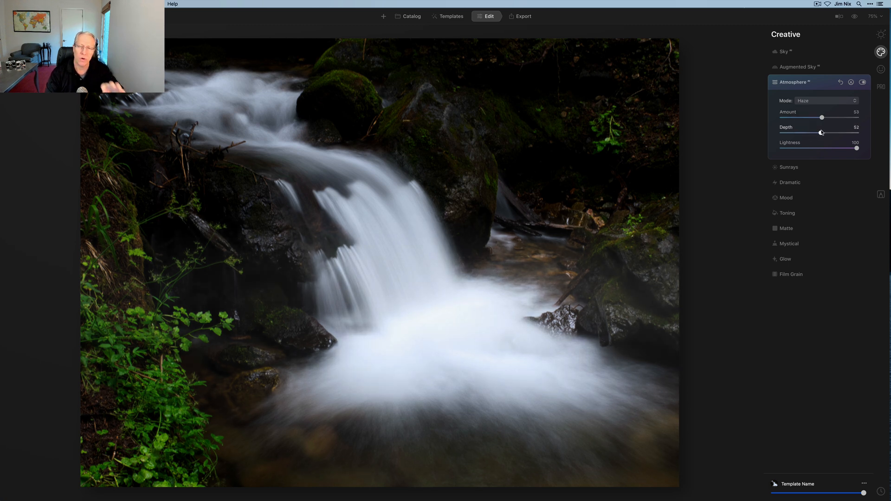
{"action": "left_click_drag", "start_coordinate": [857, 147], "coordinate": [842, 148]}
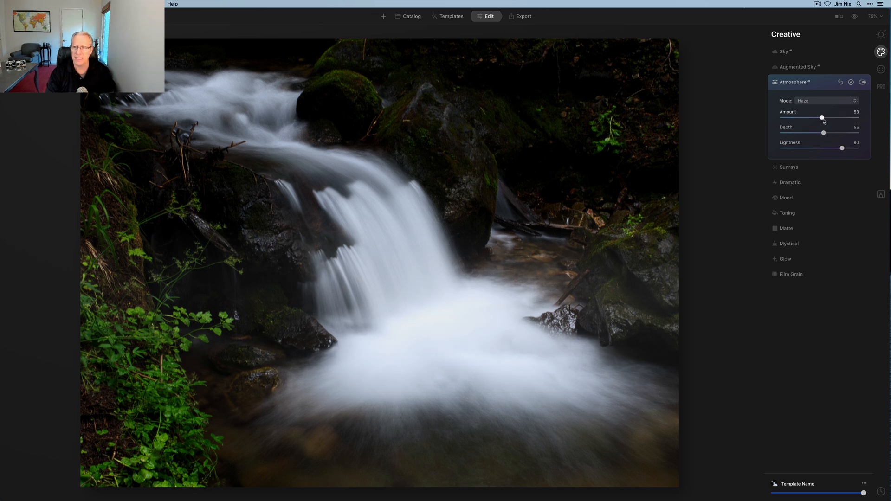
{"action": "left_click_drag", "start_coordinate": [841, 148], "coordinate": [836, 148]}
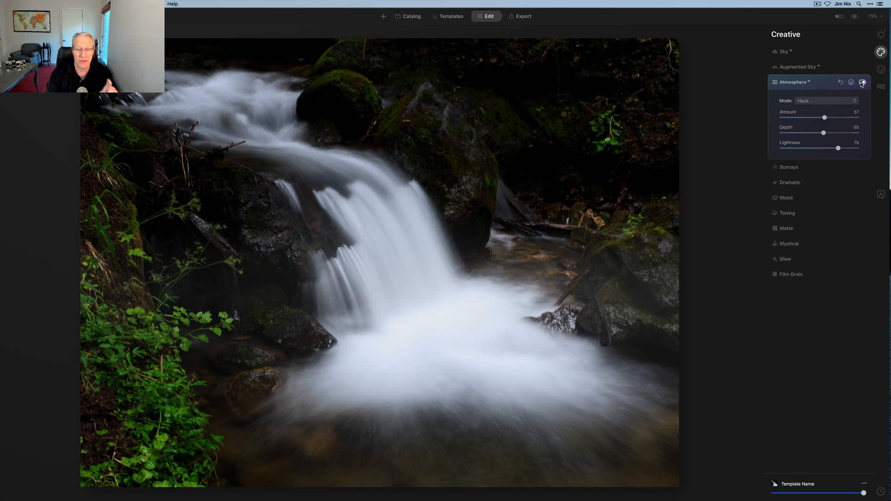
{"action": "left_click", "coordinate": [862, 82]}
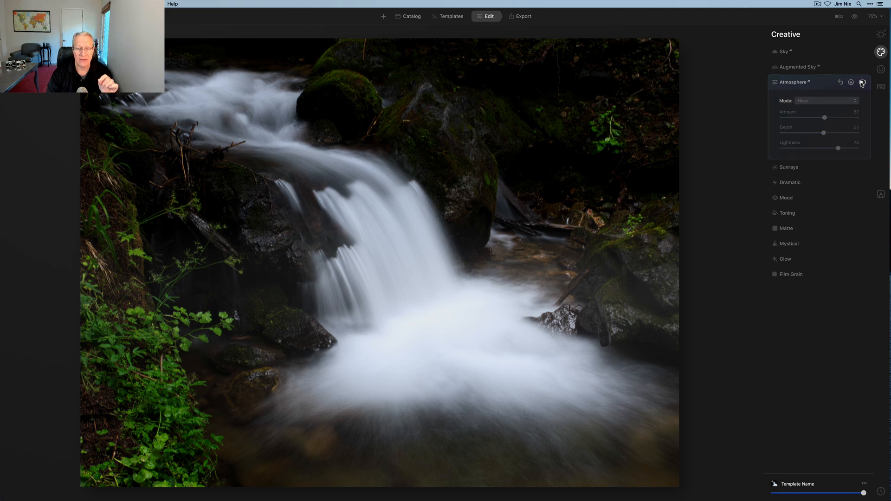